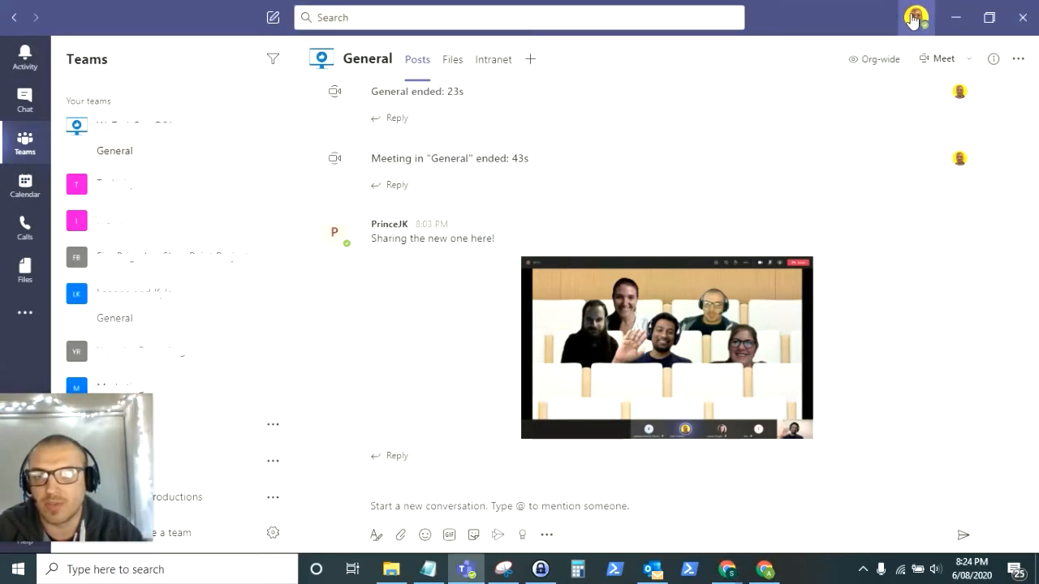
Glance at the Teams app settings, then switch the General meeting to Together mode
left_click(915, 17)
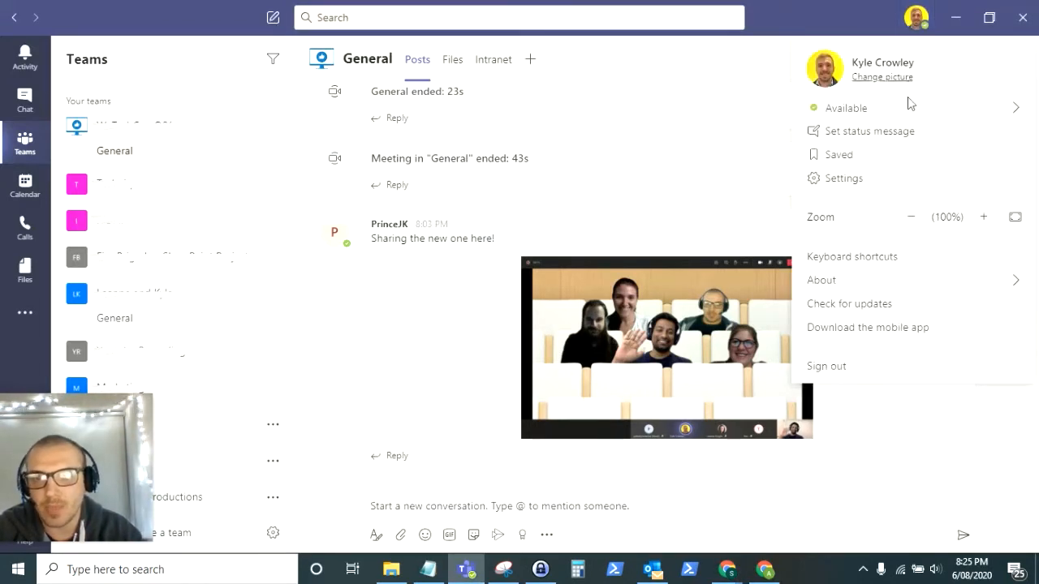
left_click(852, 180)
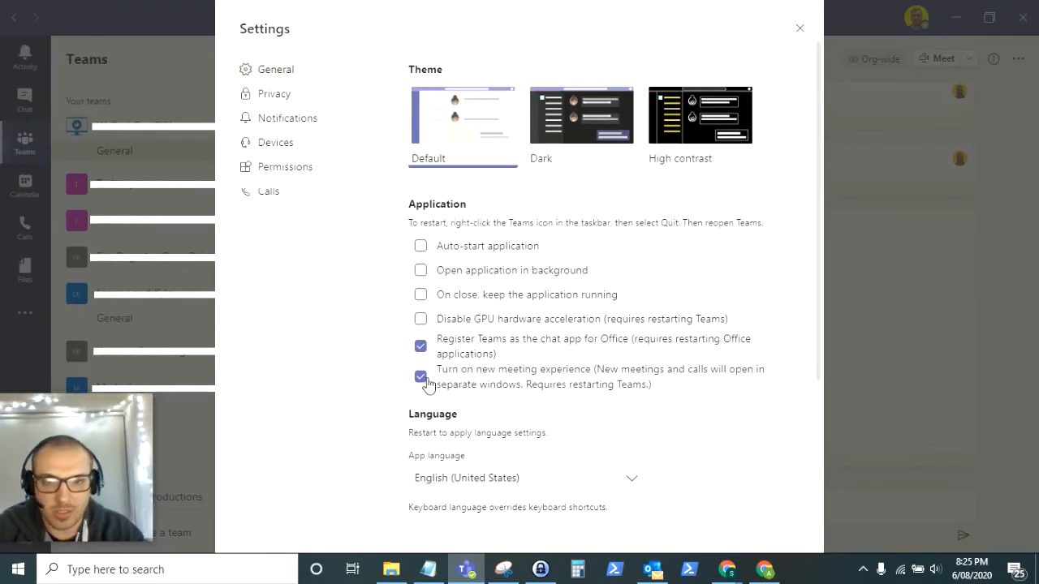
left_click(799, 28)
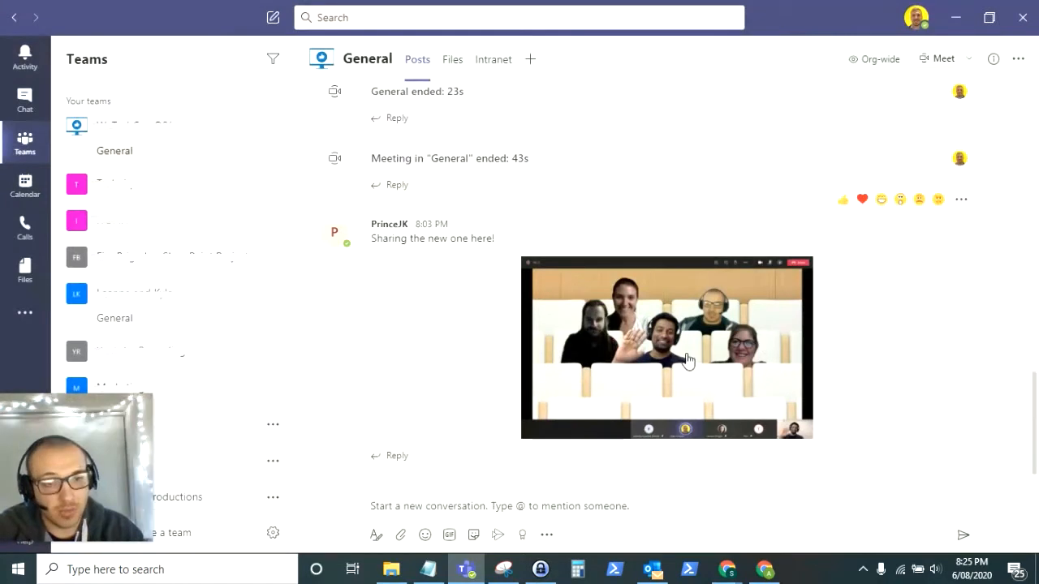
mouse_move(417, 354)
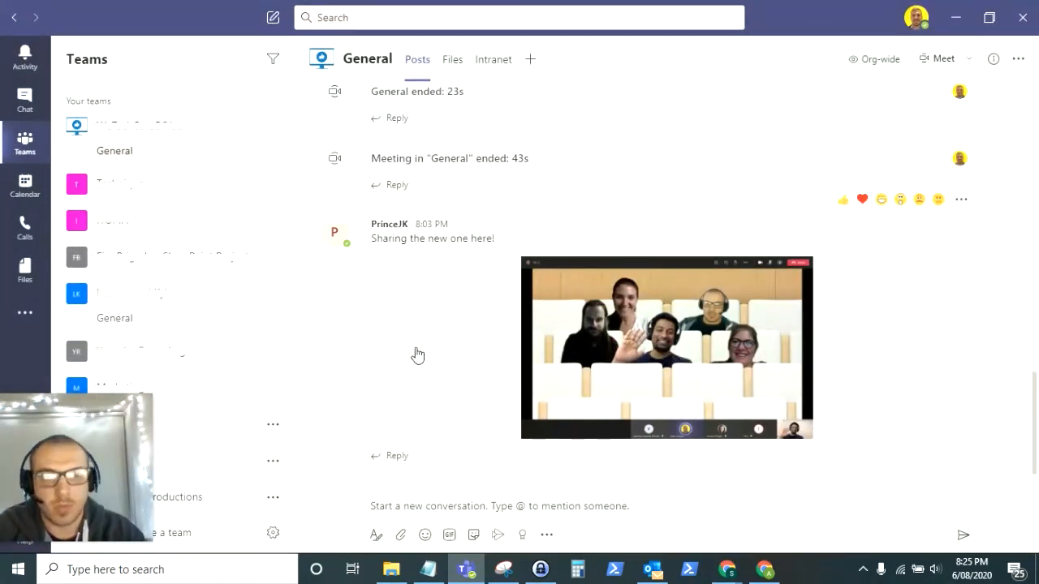
mouse_move(431, 358)
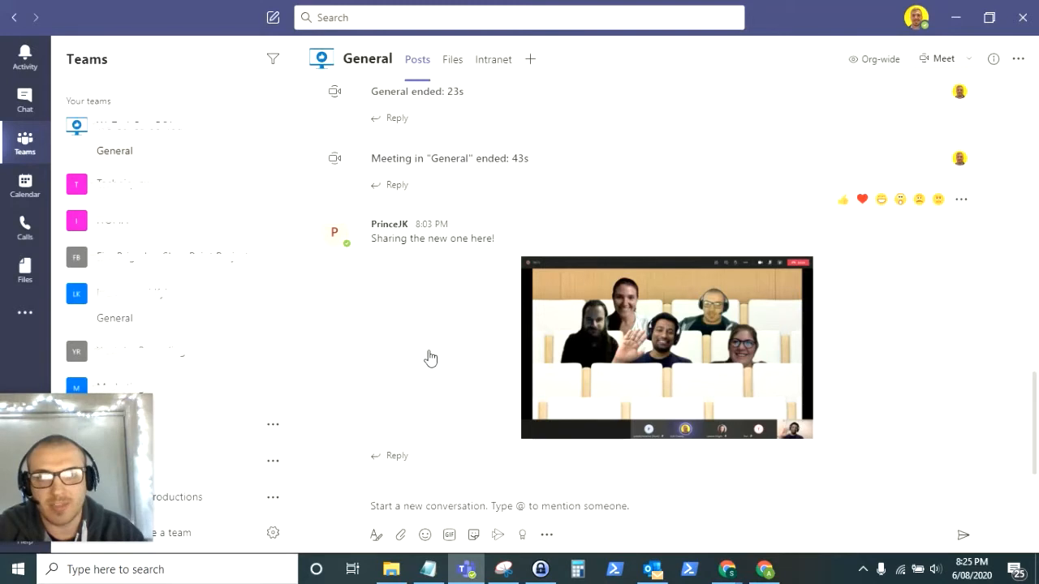
mouse_move(523, 379)
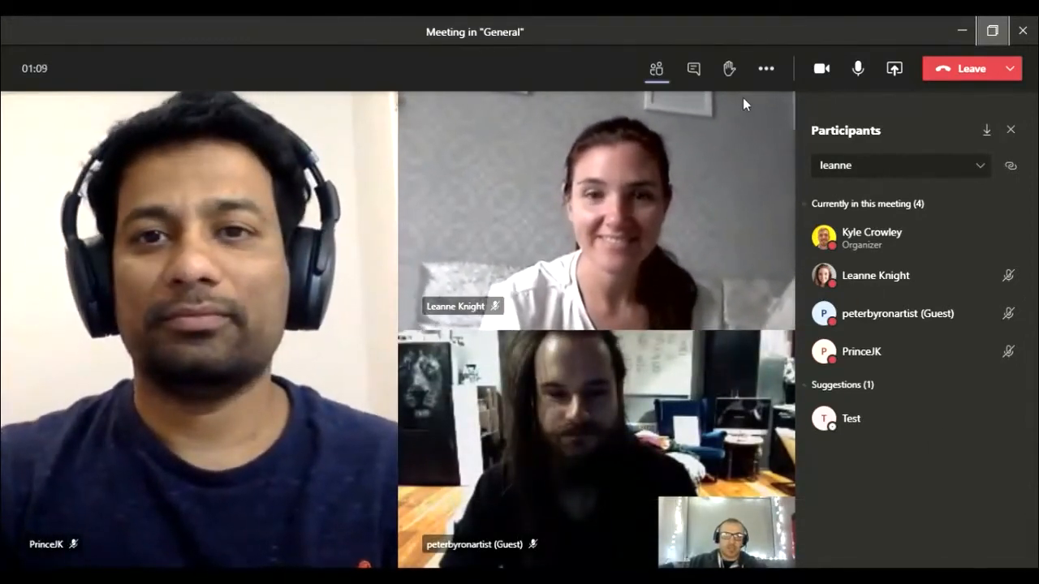
mouse_move(765, 68)
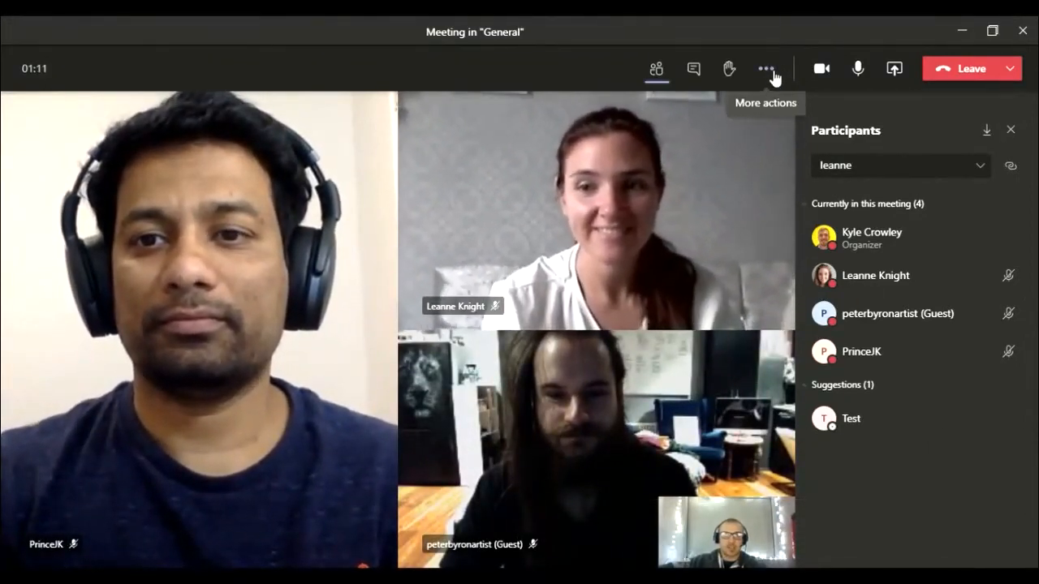
left_click(764, 68)
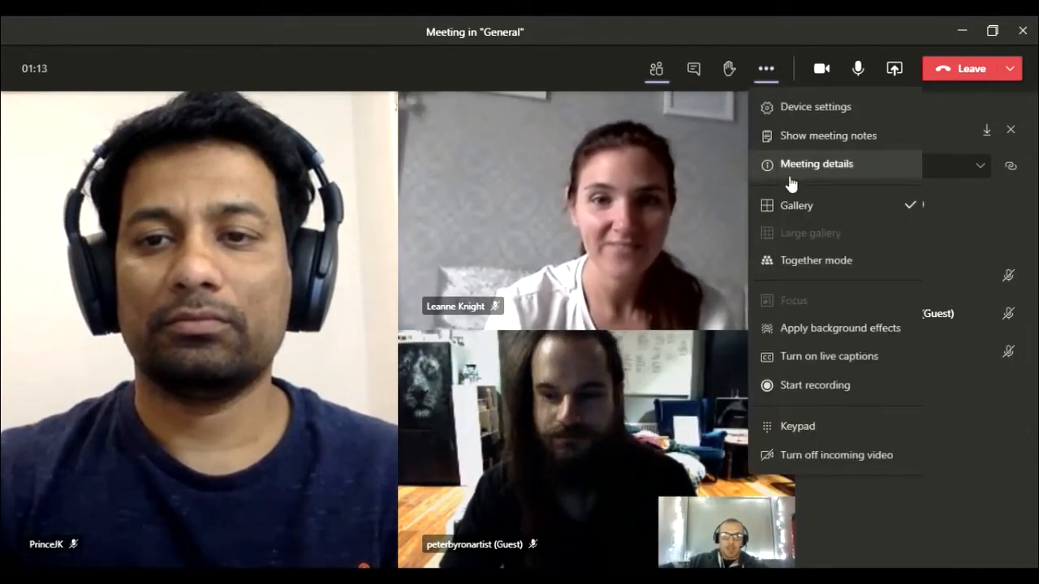
left_click(656, 68)
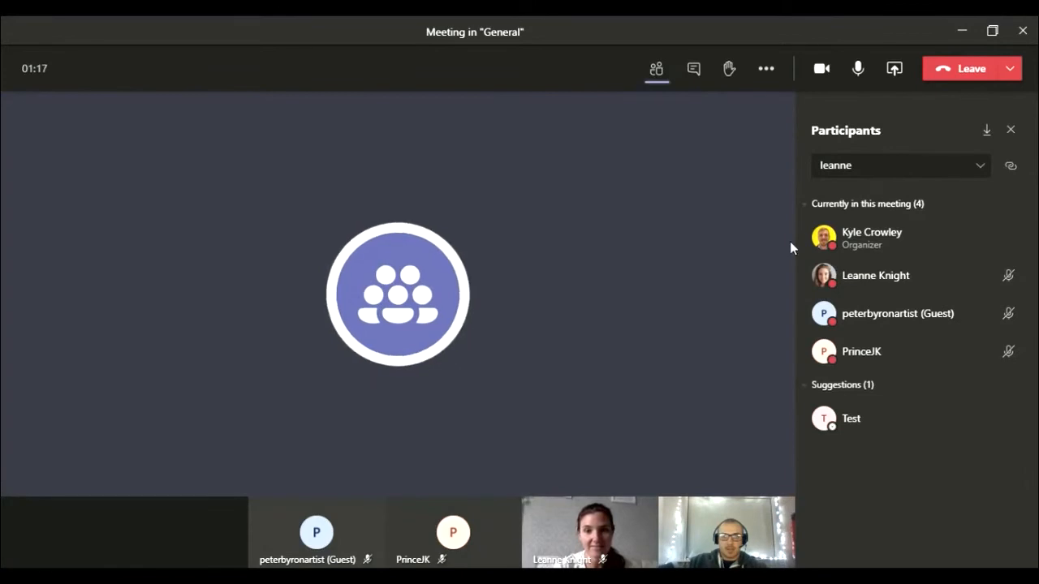
mouse_move(410, 227)
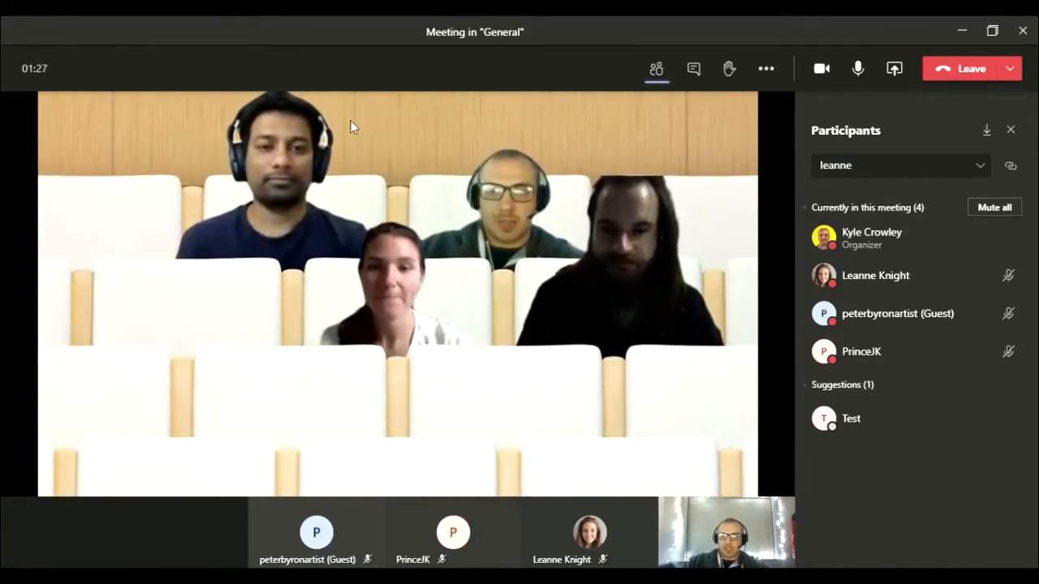
mouse_move(430, 158)
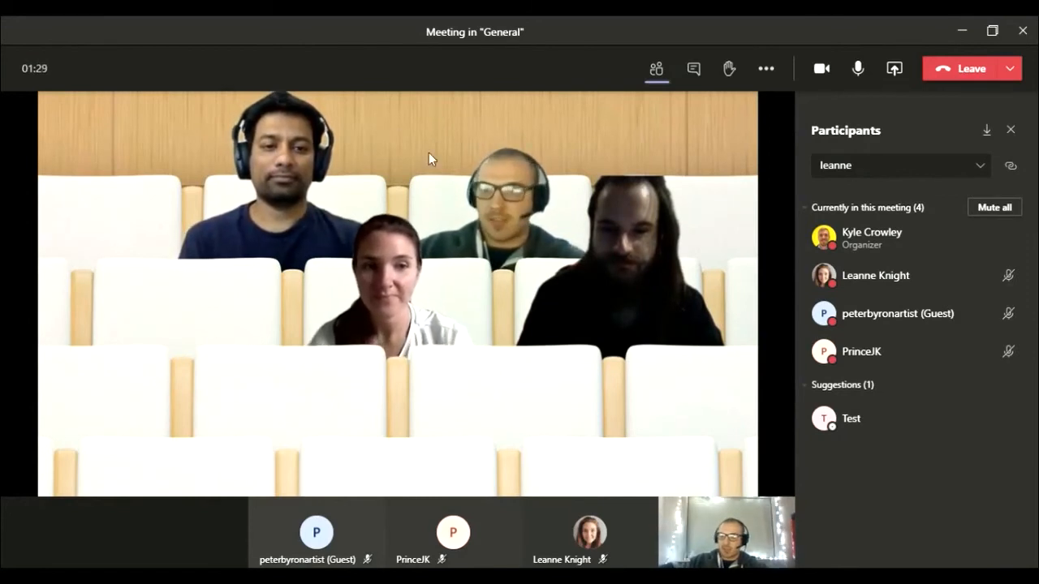